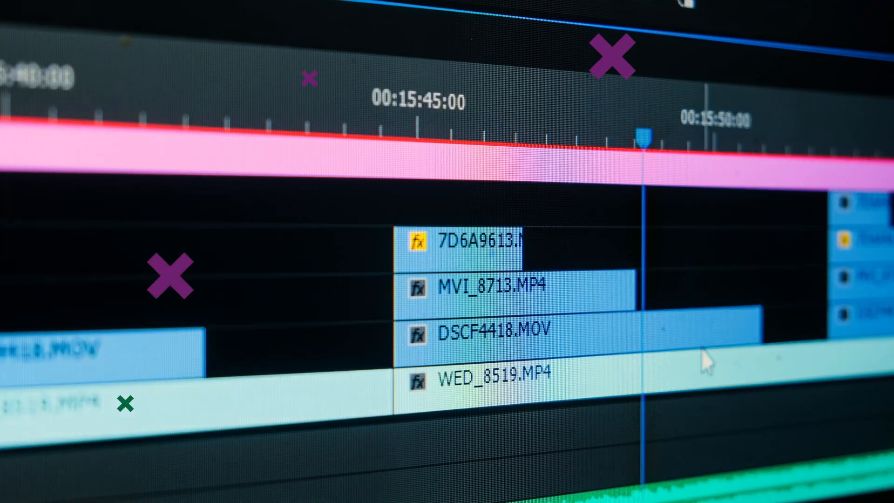
scroll(right, 3)
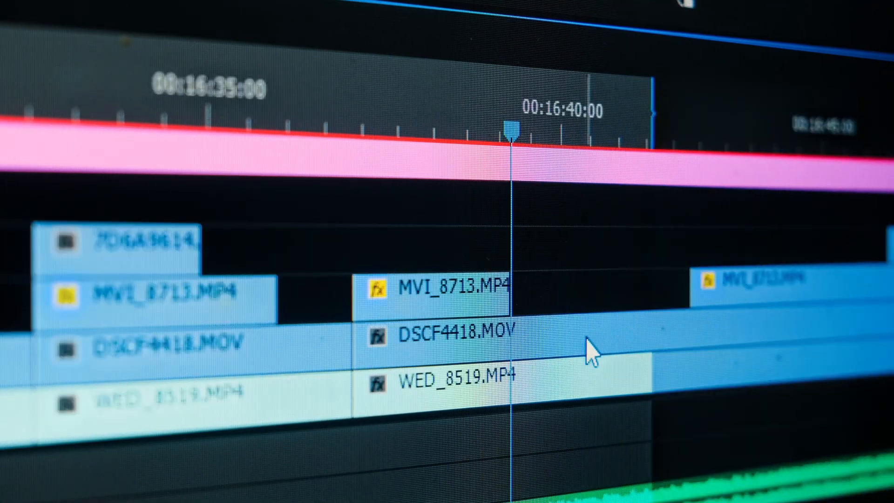
scroll(right, 3)
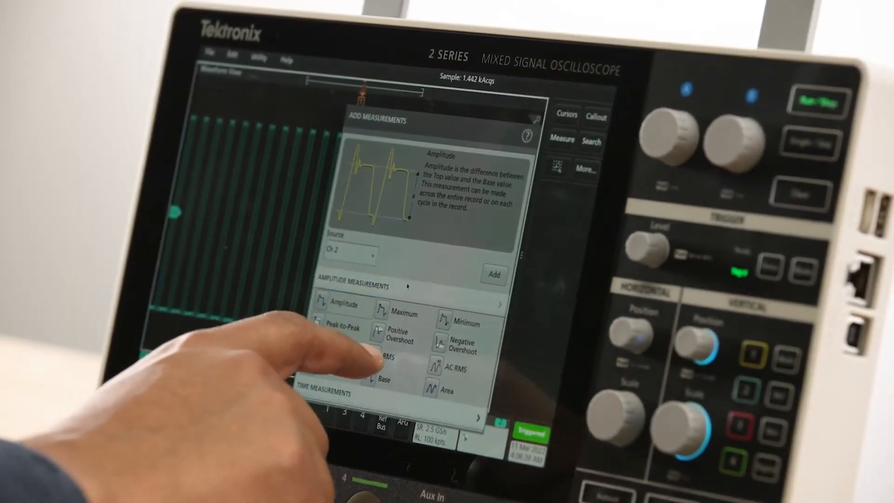
click(408, 314)
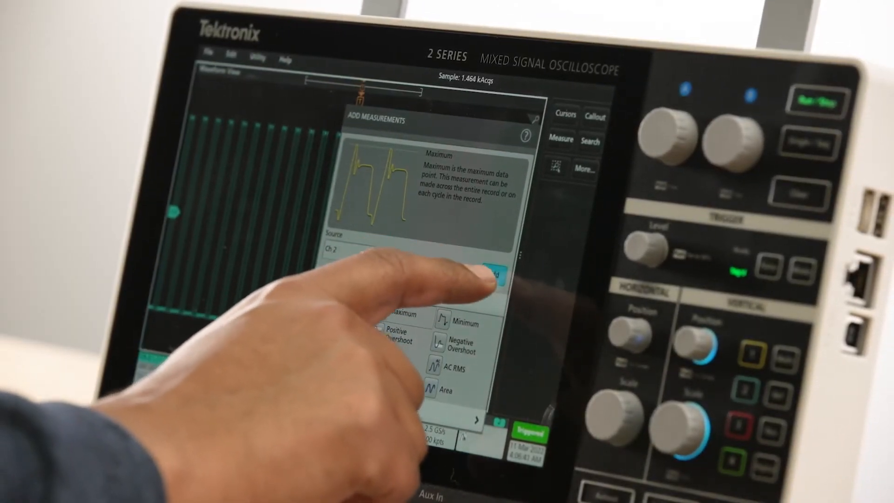